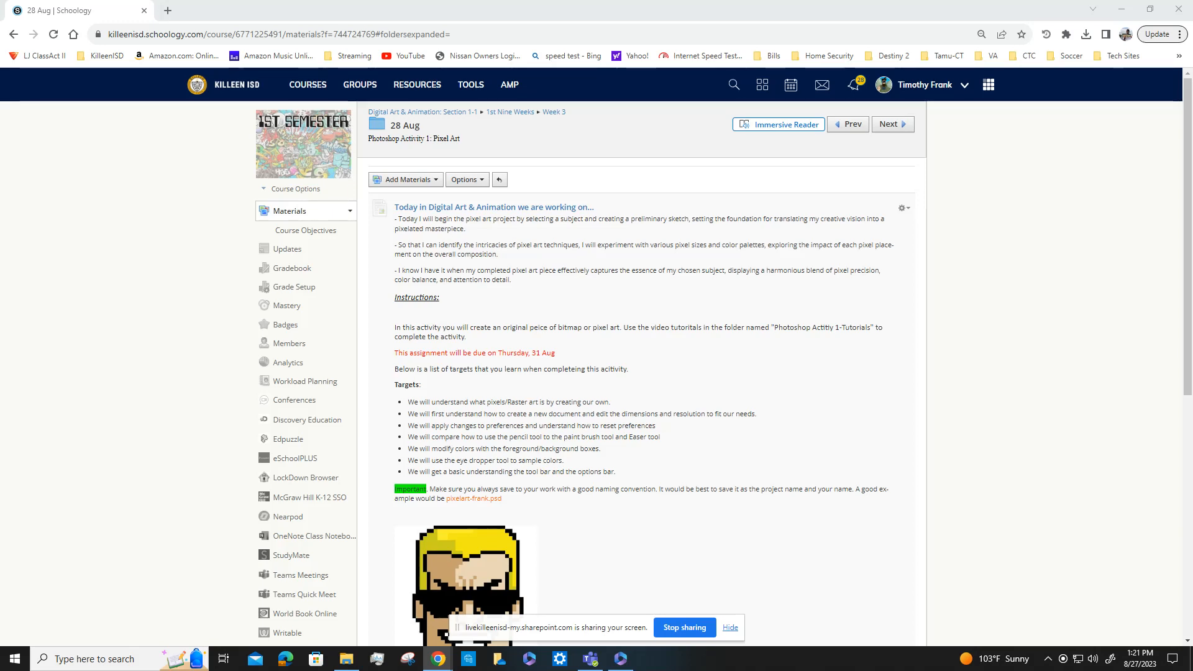
scroll("down", 3)
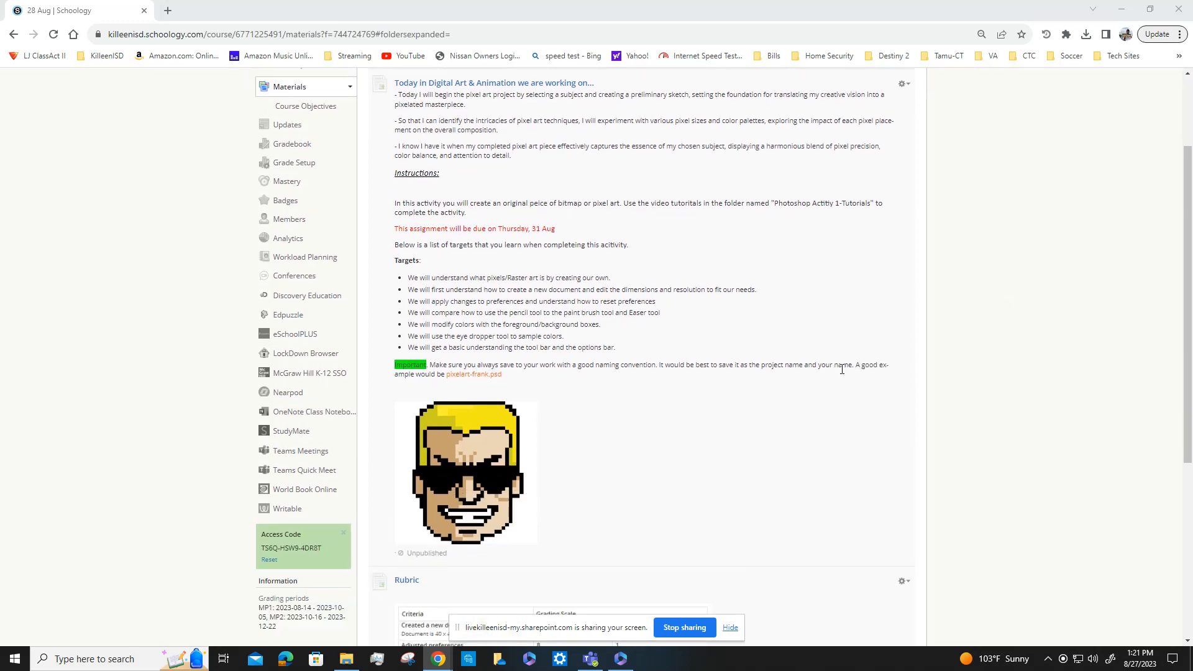
scroll("down", 3)
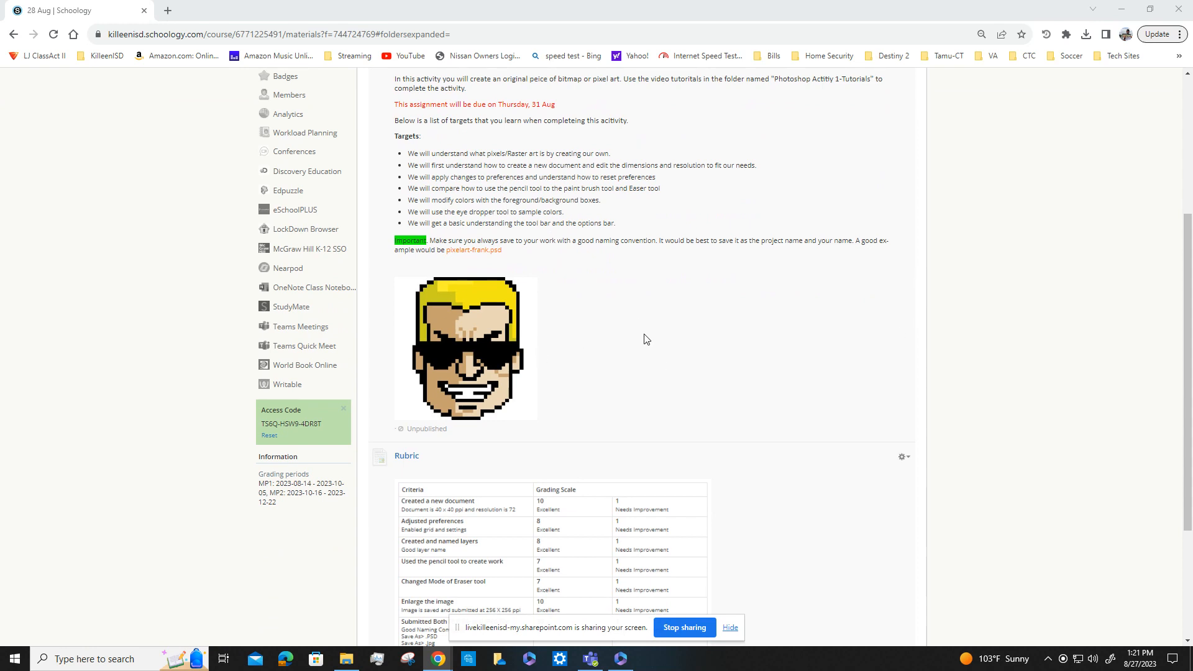
mouse_move(657, 339)
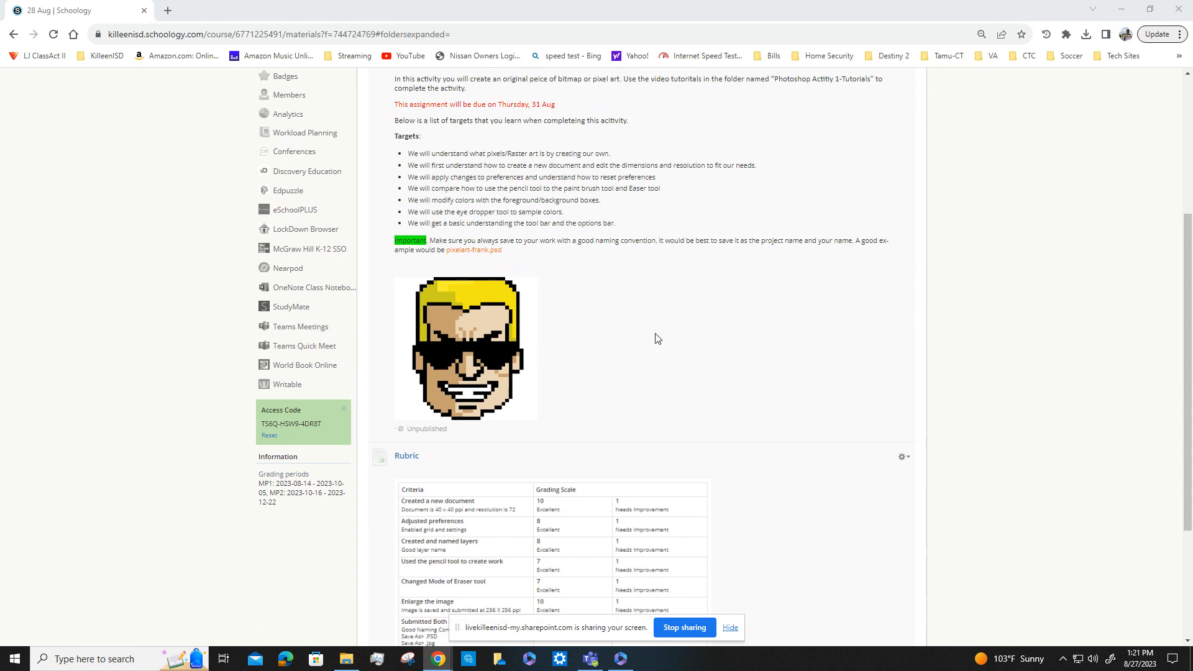
scroll("down", 3)
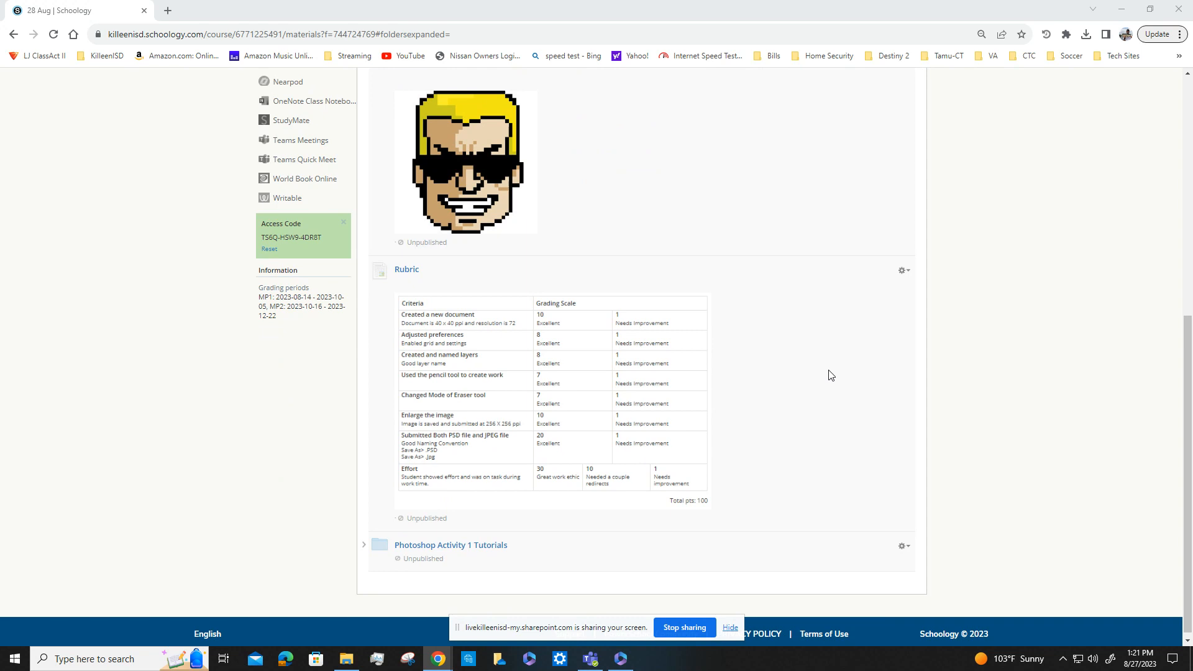
mouse_move(938, 344)
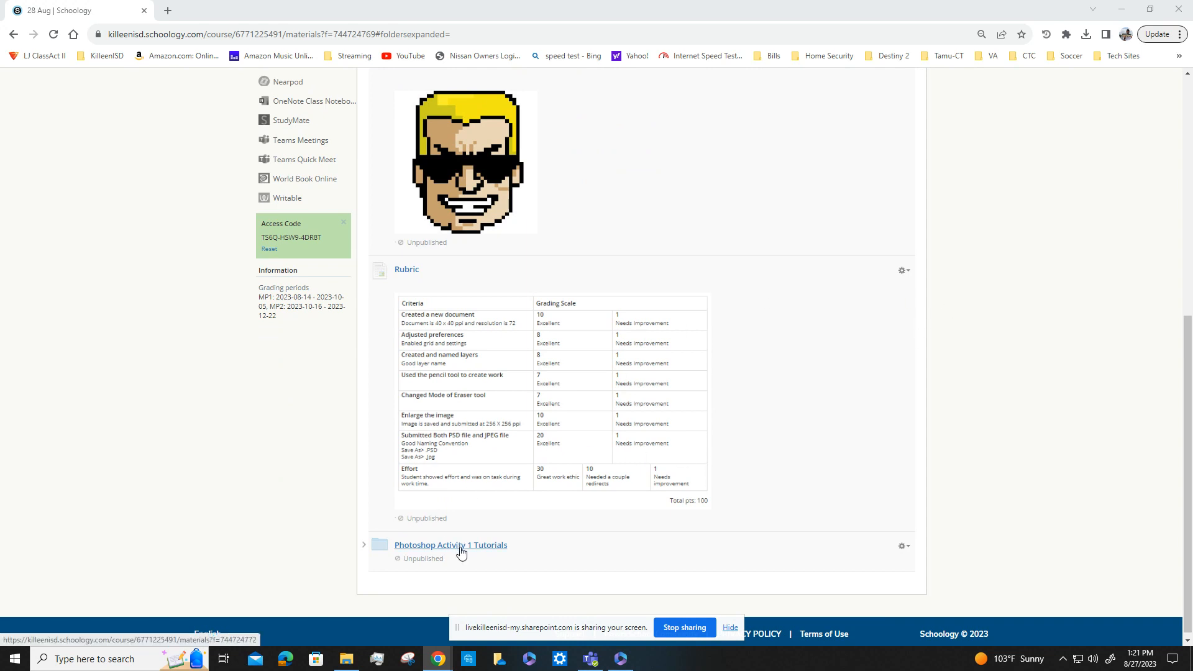
mouse_move(499, 551)
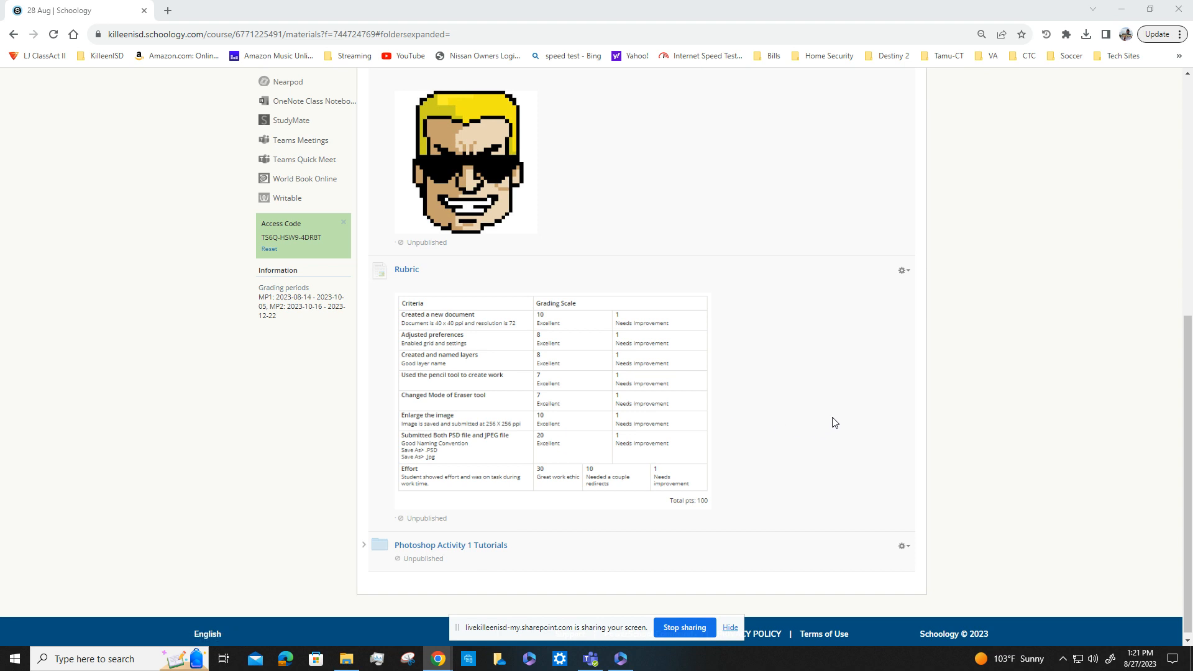
mouse_move(835, 420)
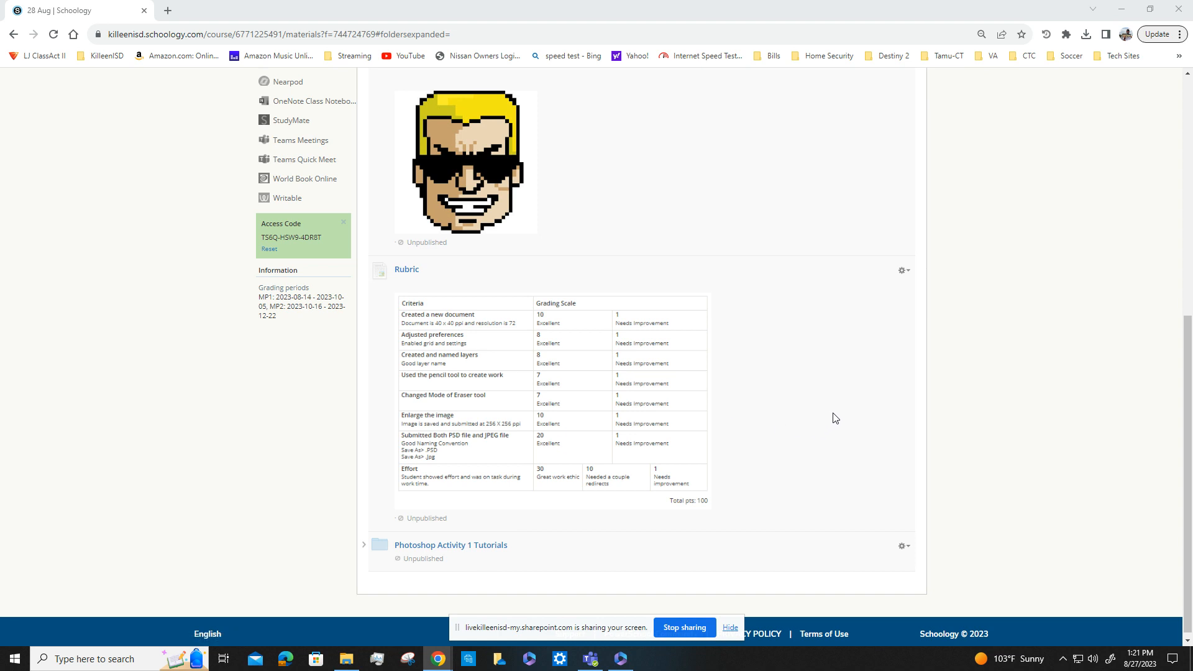